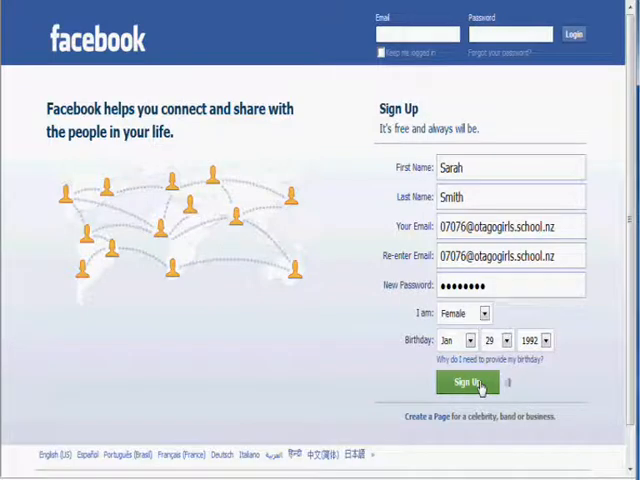
Submit the new female account's sign-up form and enter the security check words
{"action": "left_click", "coordinate": [466, 384]}
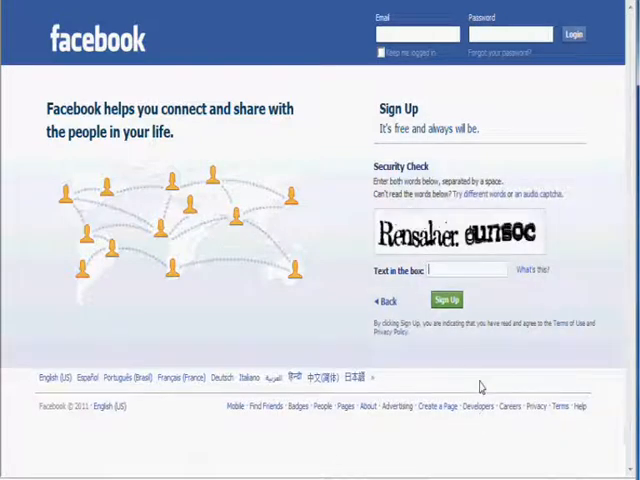
{"action": "type", "text": "N"}
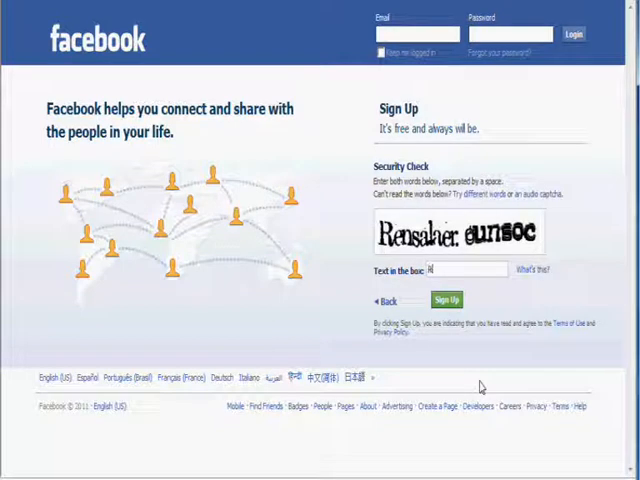
{"action": "type", "text": "Reh"}
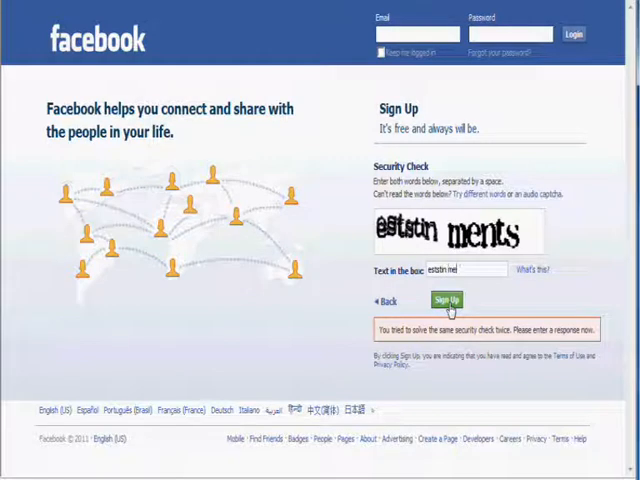
{"action": "type", "text": "ments"}
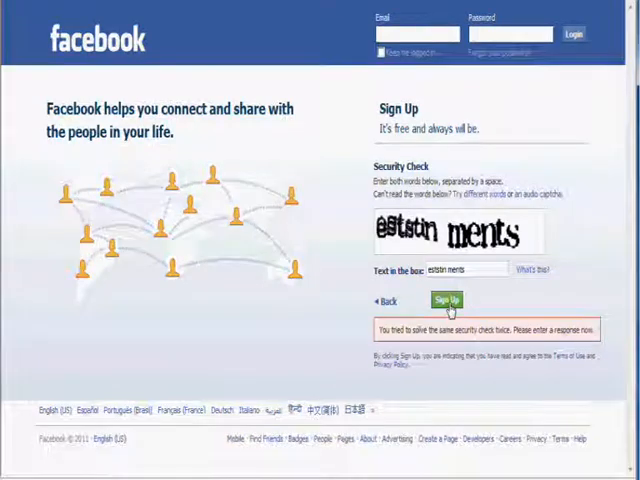
{"action": "left_click", "coordinate": [445, 300]}
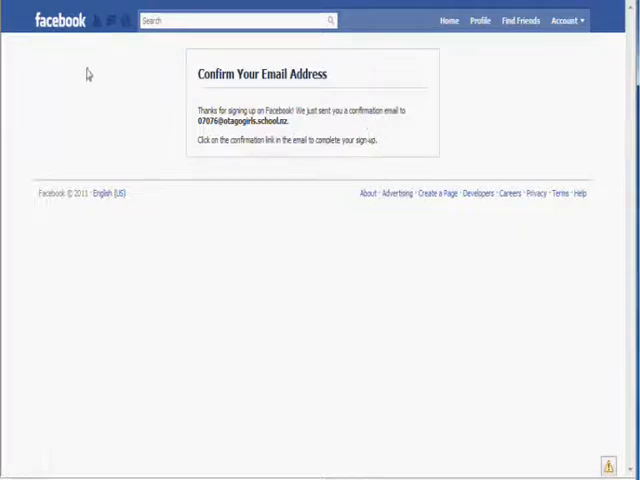
{"action": "mouse_move", "coordinate": [326, 157]}
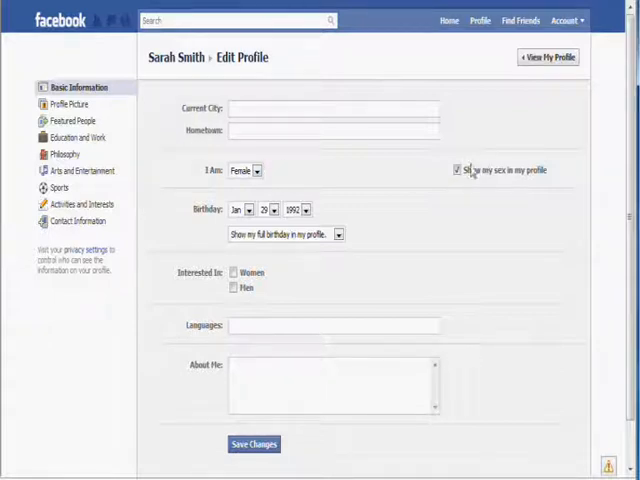
Hide sex and birthday from the profile and save the changes
{"action": "left_click", "coordinate": [457, 169]}
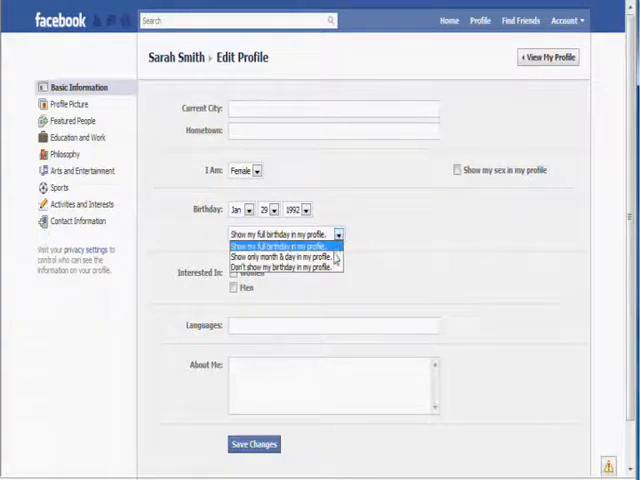
{"action": "mouse_move", "coordinate": [283, 256]}
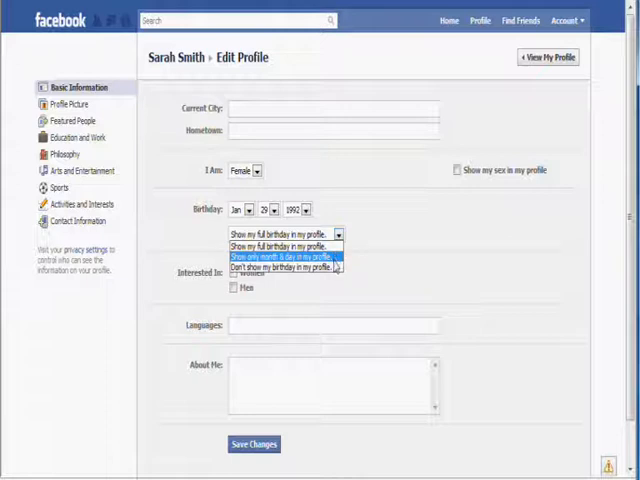
{"action": "left_click", "coordinate": [283, 268]}
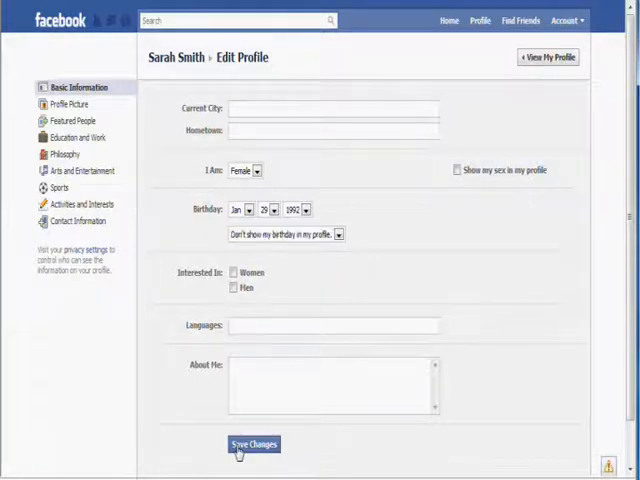
{"action": "left_click", "coordinate": [253, 444]}
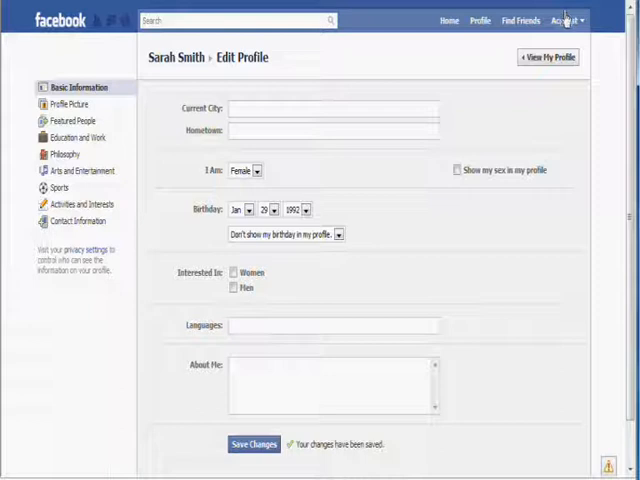
Go to Account > Privacy Settings and choose Customize settings
{"action": "left_click", "coordinate": [566, 20]}
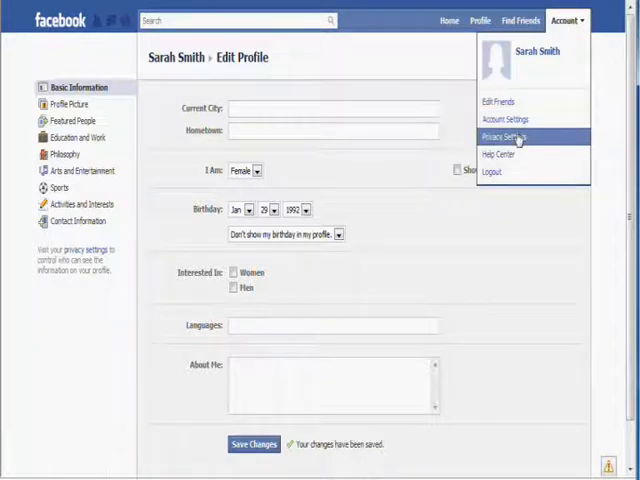
{"action": "left_click", "coordinate": [504, 137]}
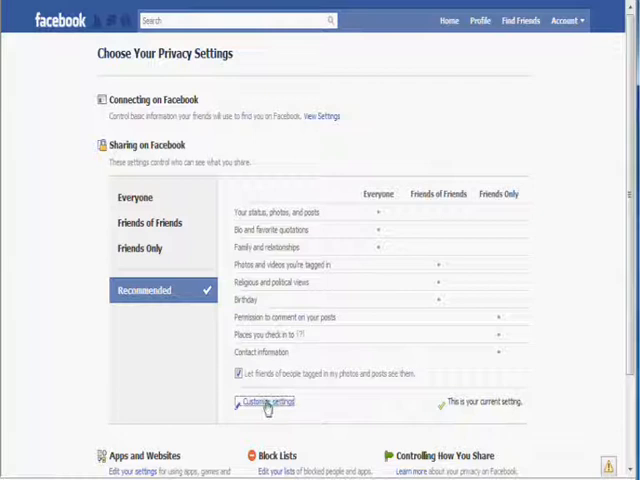
{"action": "left_click", "coordinate": [262, 401]}
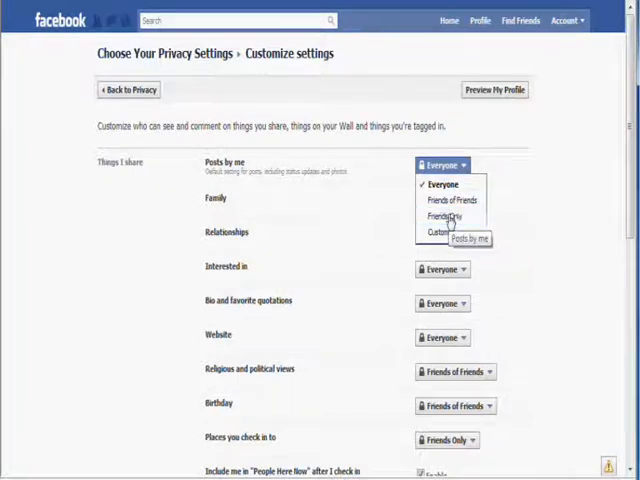
Set Posts by me, Family and Relationships to Friends Only
{"action": "left_click", "coordinate": [437, 217]}
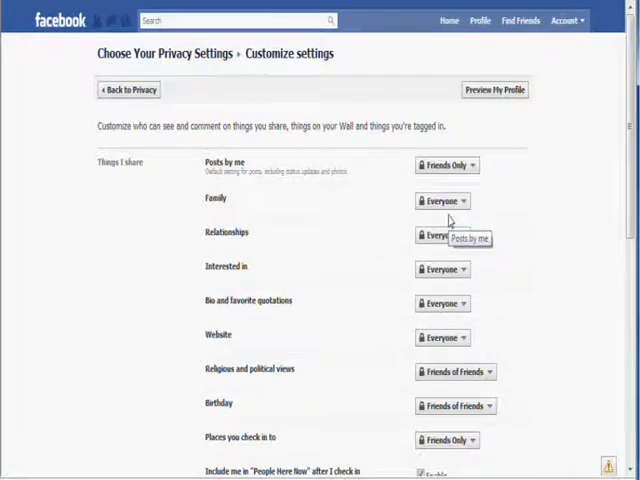
{"action": "left_click", "coordinate": [441, 232]}
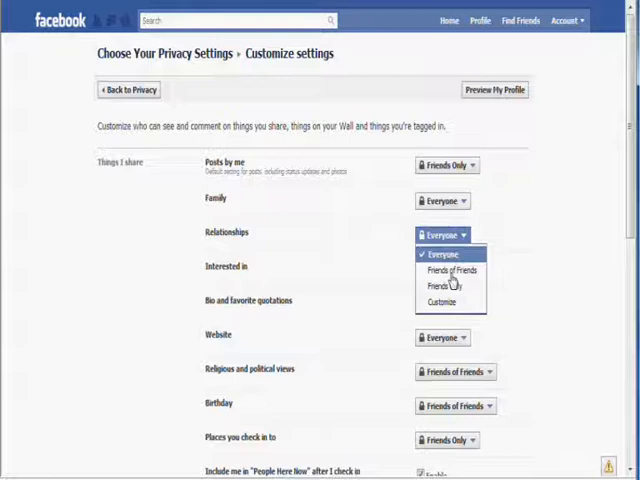
{"action": "left_click", "coordinate": [440, 287]}
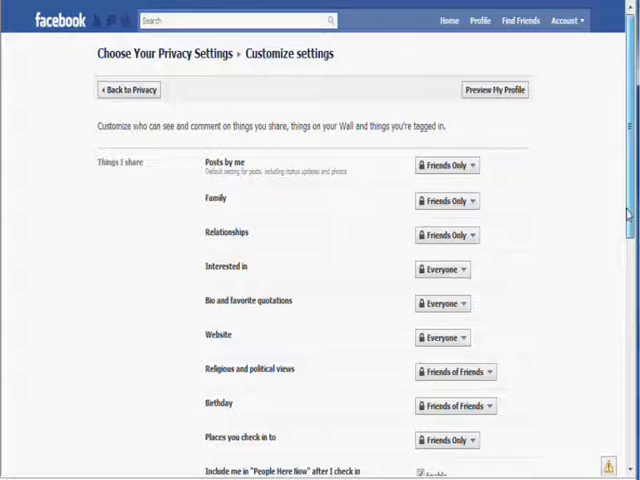
{"action": "scroll", "scroll_direction": "down", "scroll_amount": 3}
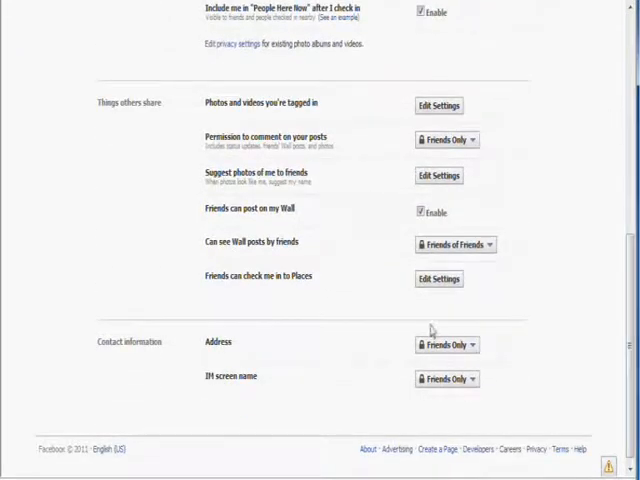
Restrict Address and IM screen name to Only Me and Wall posts by friends to Friends Only
{"action": "left_click", "coordinate": [446, 343]}
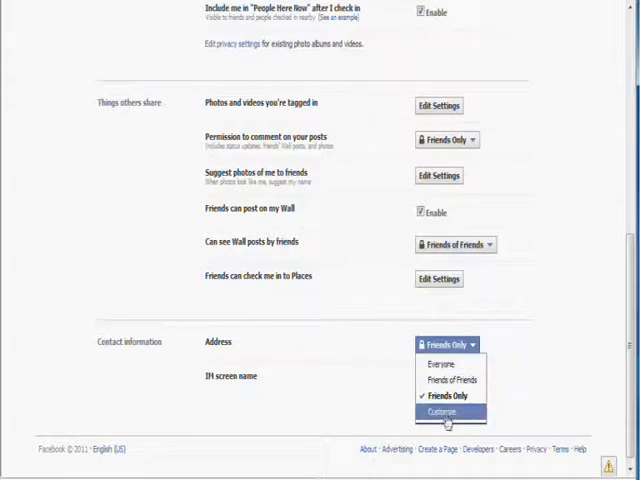
{"action": "left_click", "coordinate": [439, 411]}
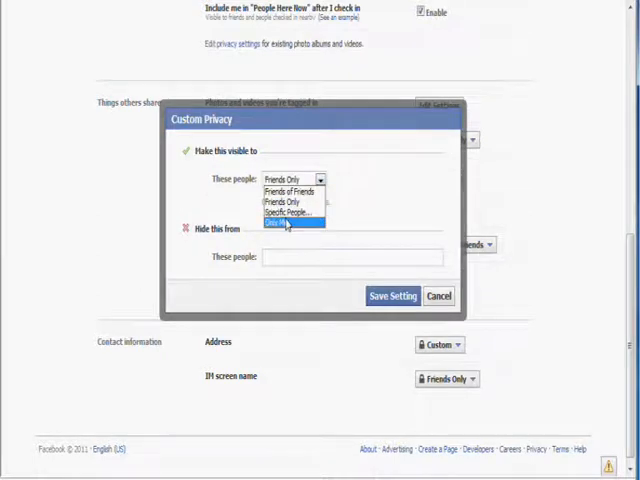
{"action": "left_click", "coordinate": [438, 296]}
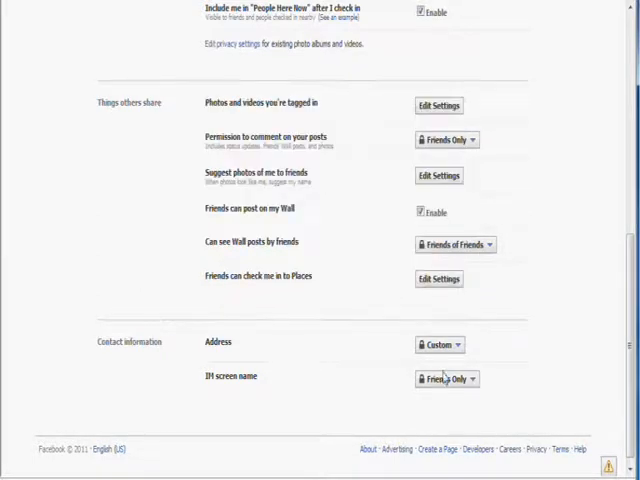
{"action": "left_click", "coordinate": [445, 378]}
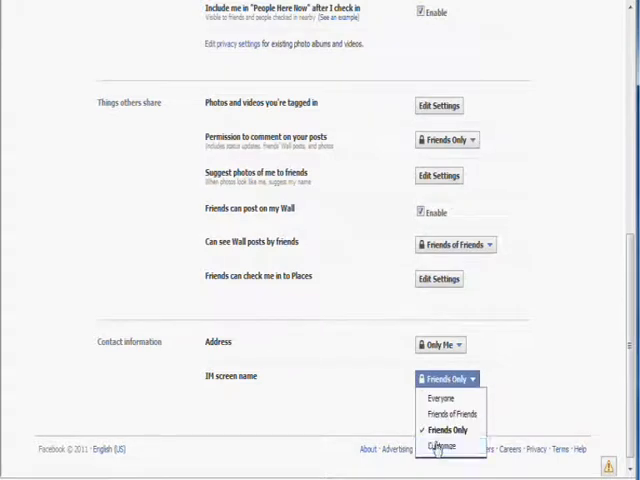
{"action": "left_click", "coordinate": [441, 446]}
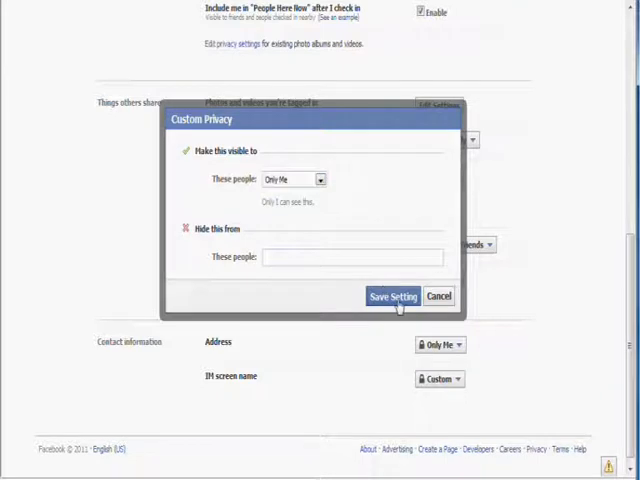
{"action": "left_click", "coordinate": [393, 296]}
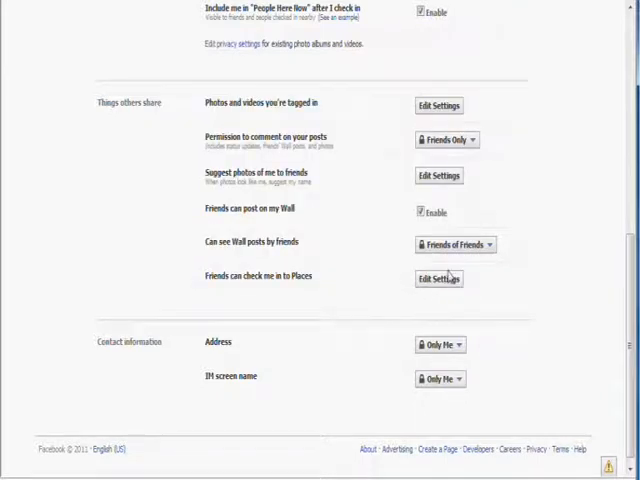
{"action": "left_click", "coordinate": [454, 244]}
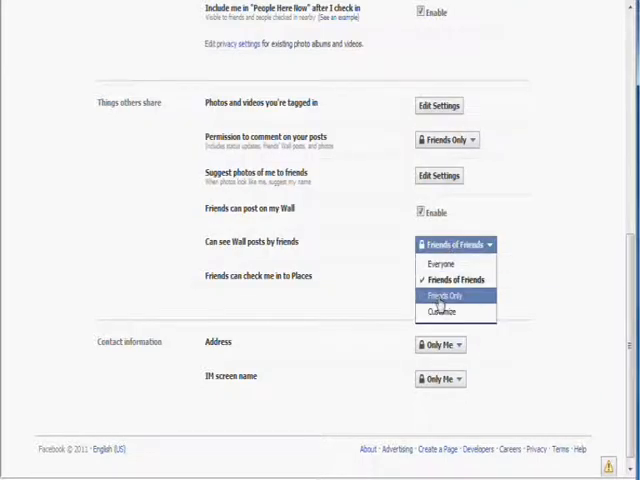
{"action": "left_click", "coordinate": [441, 296]}
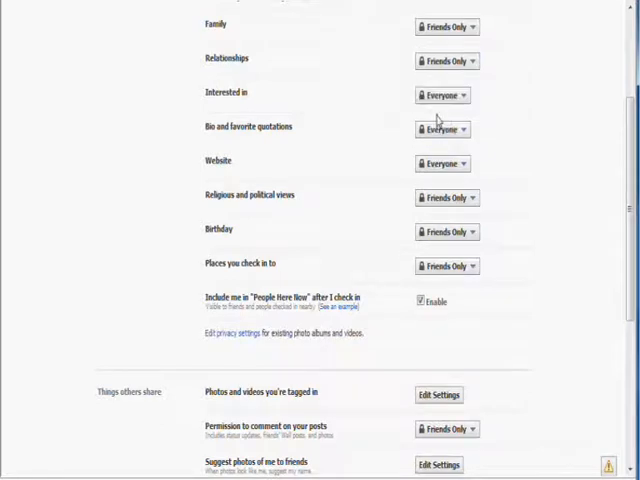
Change Interested in and Bio and favorite quotations to Friends Only, then review all rows
{"action": "left_click", "coordinate": [441, 94]}
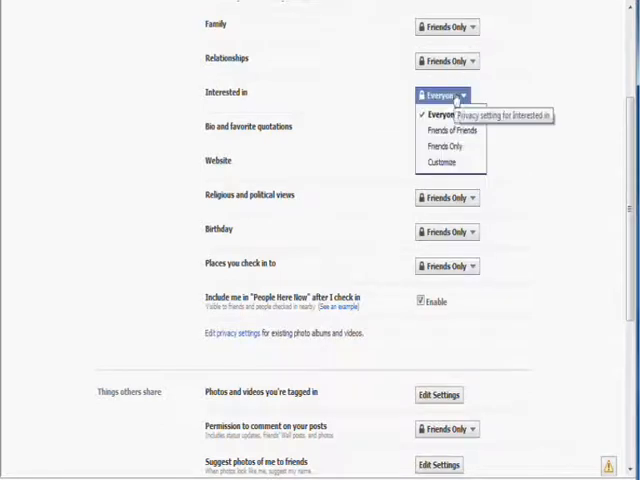
{"action": "left_click", "coordinate": [445, 161]}
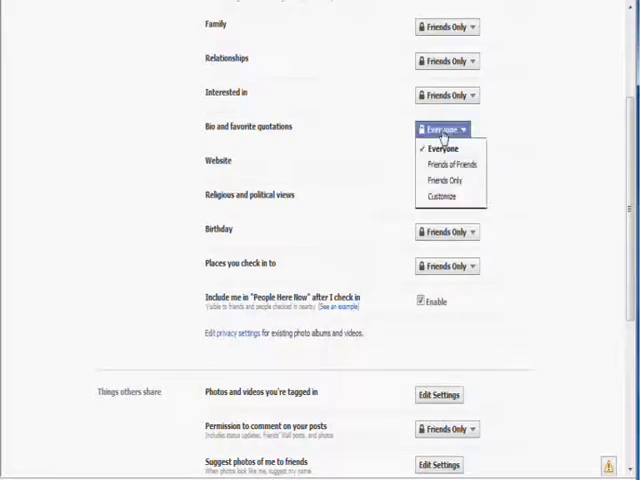
{"action": "left_click", "coordinate": [444, 180]}
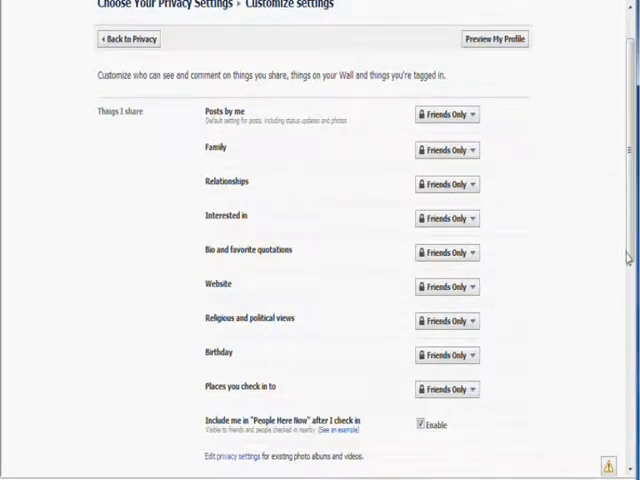
{"action": "scroll", "scroll_direction": "down", "scroll_amount": 3}
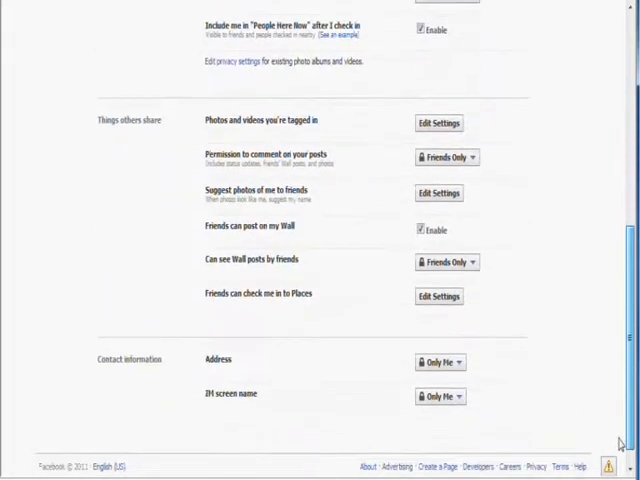
{"action": "scroll", "scroll_direction": "up", "scroll_amount": 3}
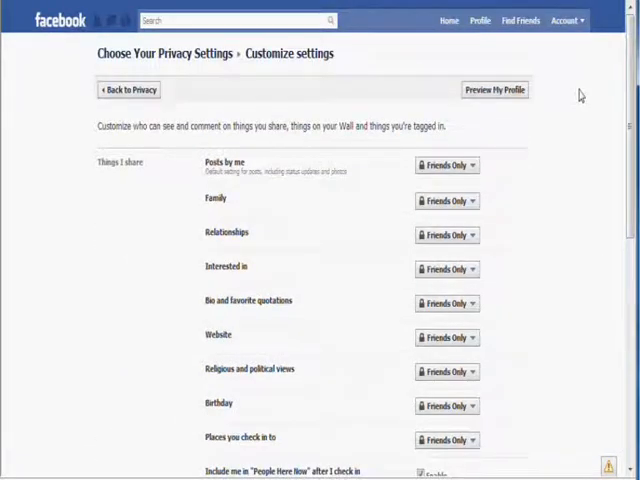
Return to the main Choose Your Privacy Settings page from the Account menu
{"action": "left_click", "coordinate": [565, 20]}
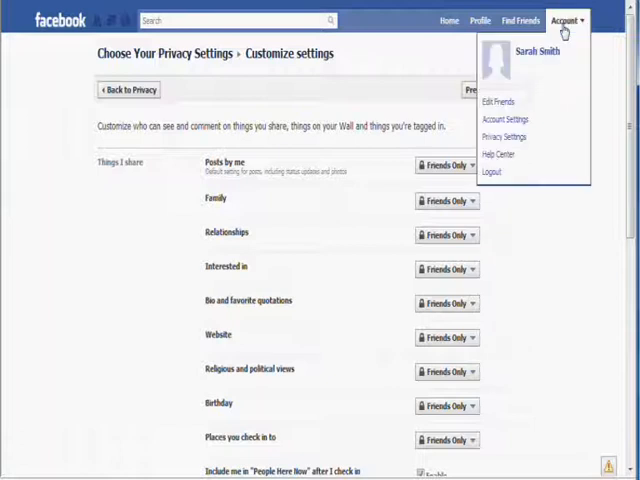
{"action": "left_click", "coordinate": [128, 89]}
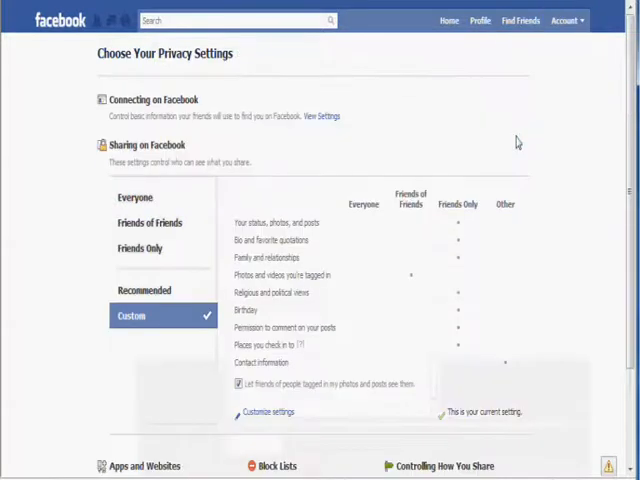
{"action": "mouse_move", "coordinate": [358, 77]}
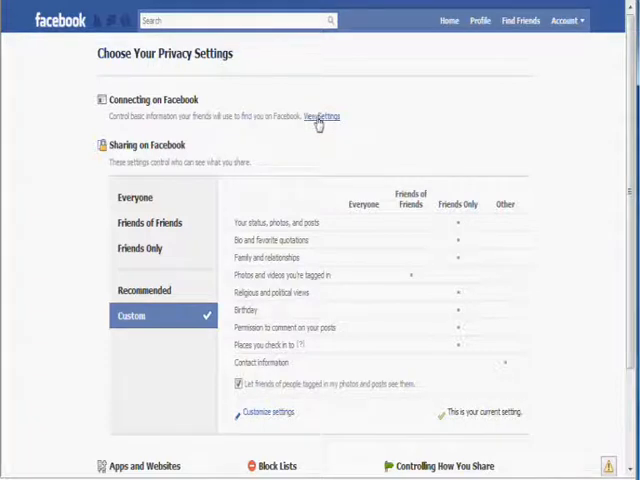
On Connecting on Facebook, limit likes and activities visibility to Friends Only
{"action": "left_click", "coordinate": [320, 116]}
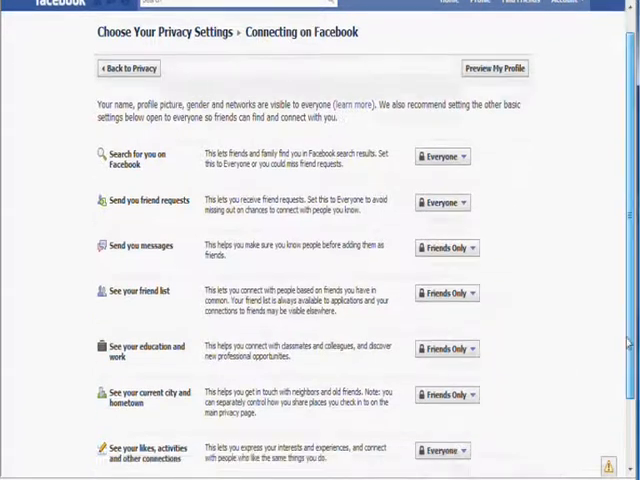
{"action": "left_click", "coordinate": [442, 367]}
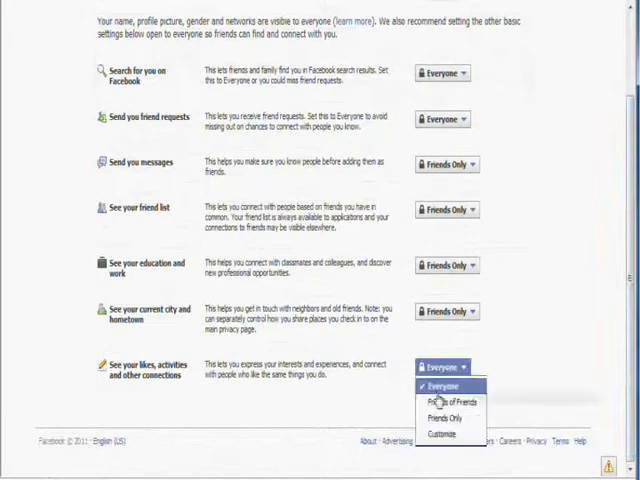
{"action": "left_click", "coordinate": [441, 419]}
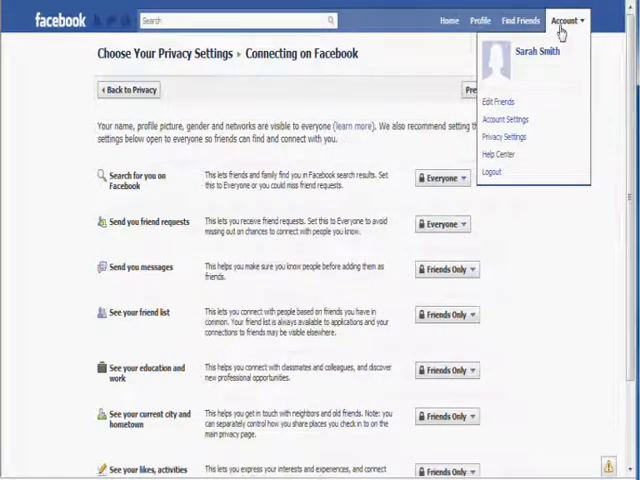
{"action": "mouse_move", "coordinate": [505, 137]}
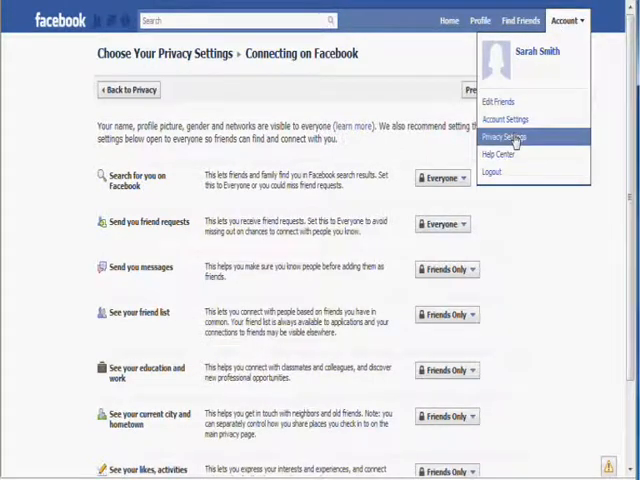
From Privacy Settings, open 'Edit your settings' under Apps and Websites
{"action": "left_click", "coordinate": [505, 136]}
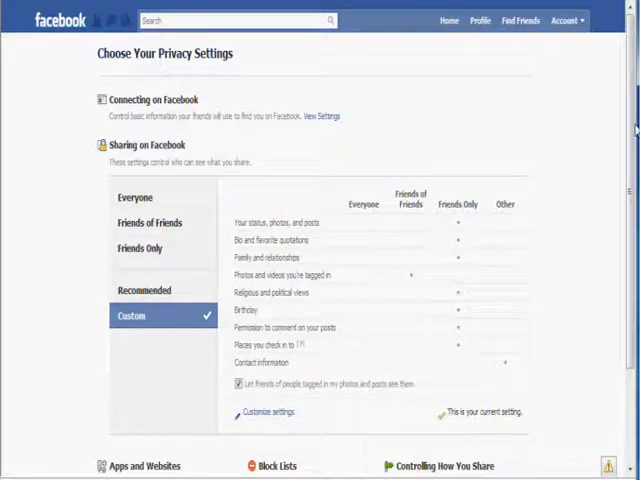
{"action": "scroll", "scroll_direction": "down", "scroll_amount": 3}
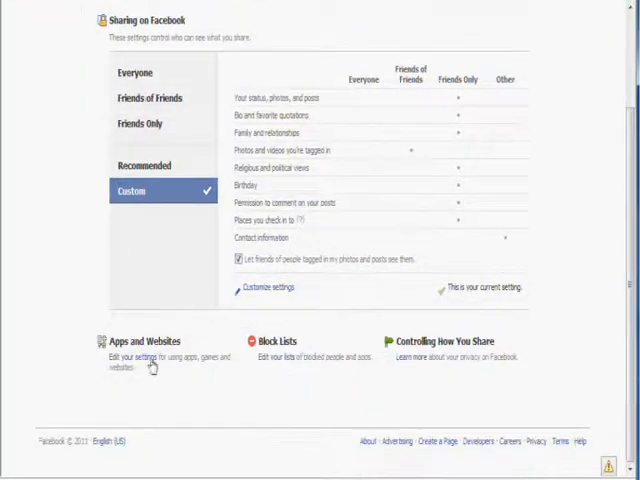
{"action": "left_click", "coordinate": [137, 357]}
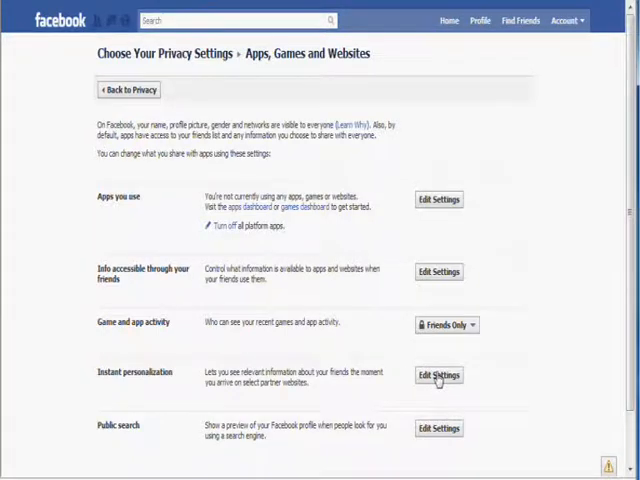
Disable instant personalization on partner websites and confirm the change
{"action": "left_click", "coordinate": [438, 375]}
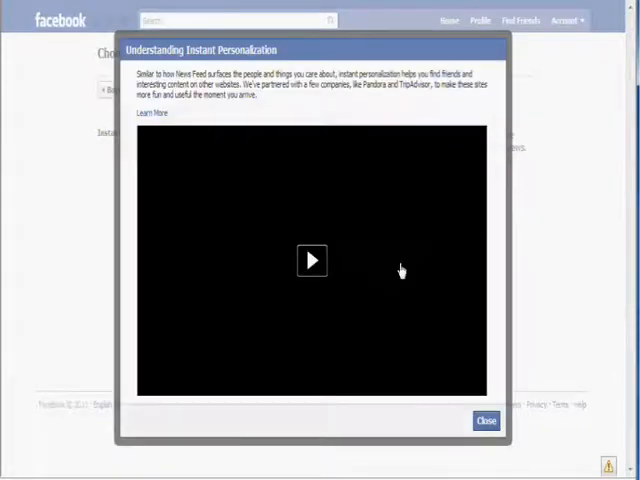
{"action": "left_click", "coordinate": [486, 420]}
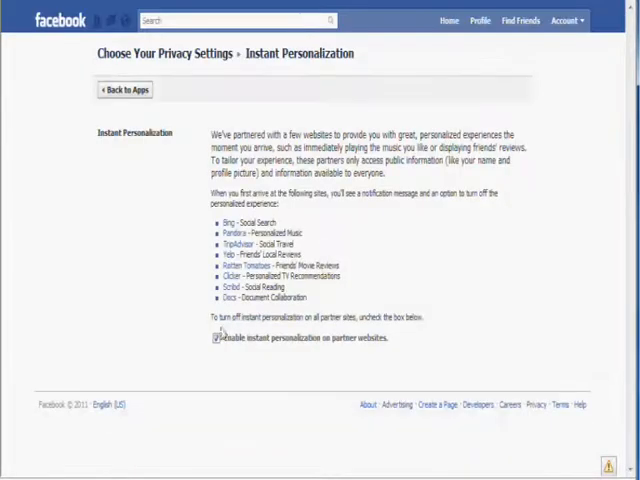
{"action": "left_click", "coordinate": [214, 338]}
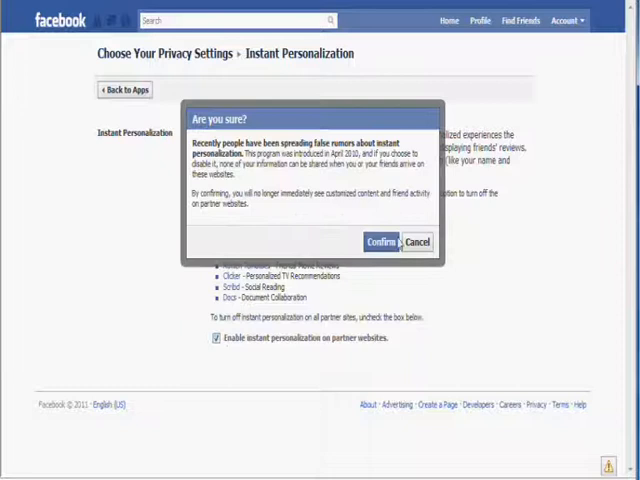
{"action": "left_click", "coordinate": [381, 242]}
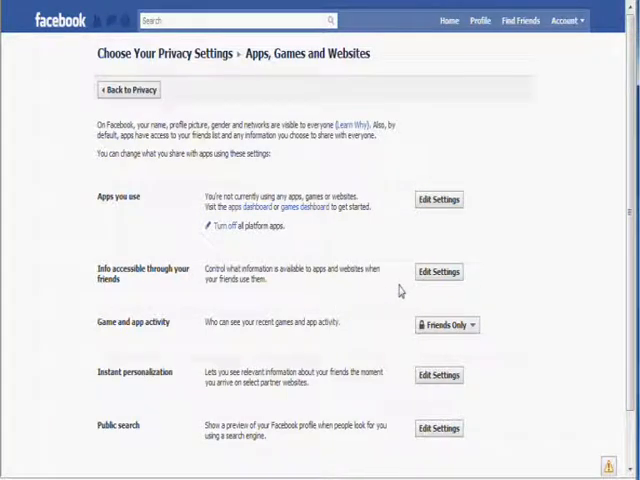
Uncheck profile items and 'Places I check in to' from info shared through friends' apps, then save
{"action": "left_click", "coordinate": [438, 271]}
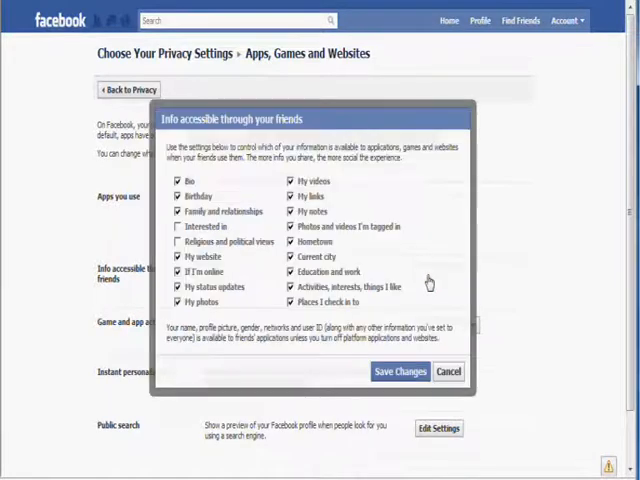
{"action": "left_click", "coordinate": [178, 181]}
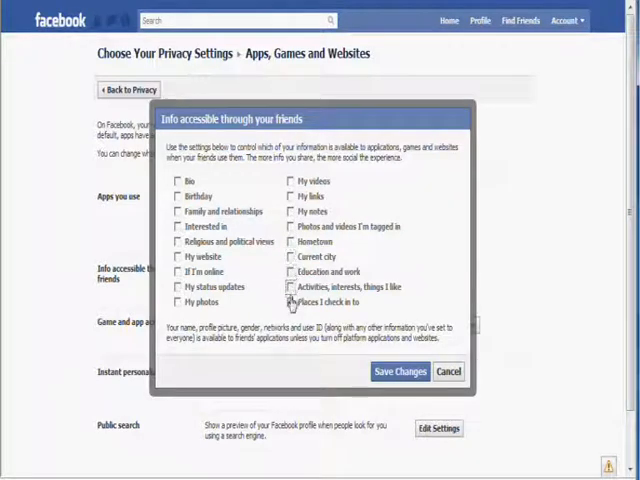
{"action": "left_click", "coordinate": [400, 371]}
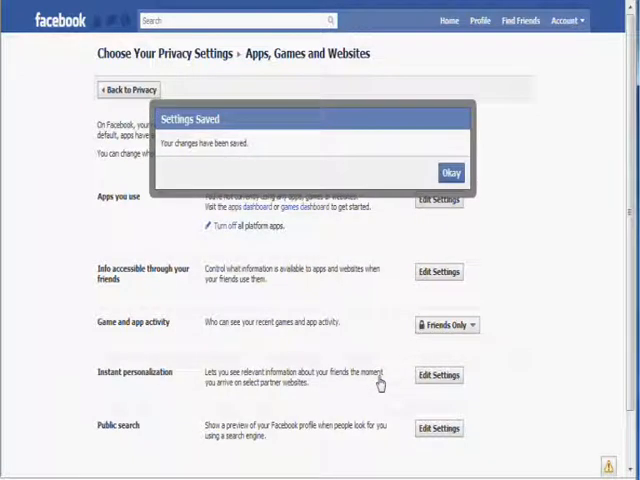
{"action": "left_click", "coordinate": [450, 172]}
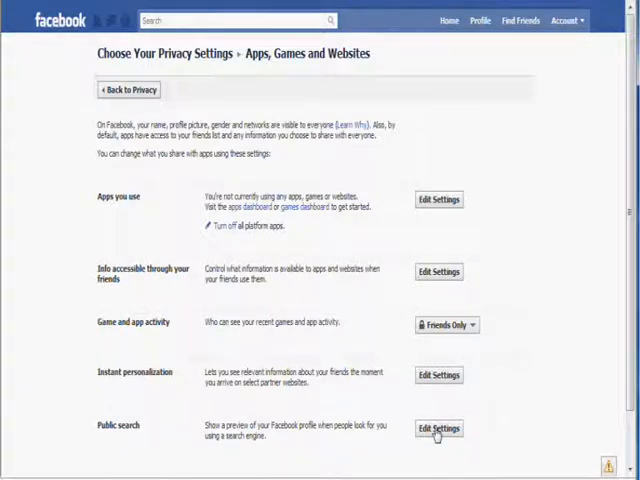
Uncheck 'Enable public search' and go back to Apps, Games and Websites
{"action": "left_click", "coordinate": [439, 428]}
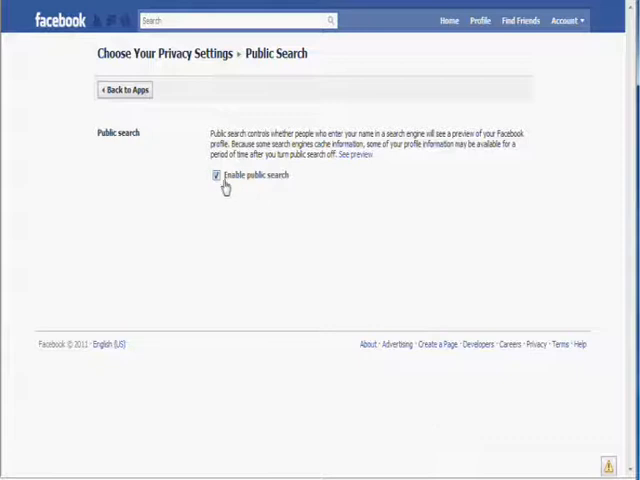
{"action": "left_click", "coordinate": [215, 175]}
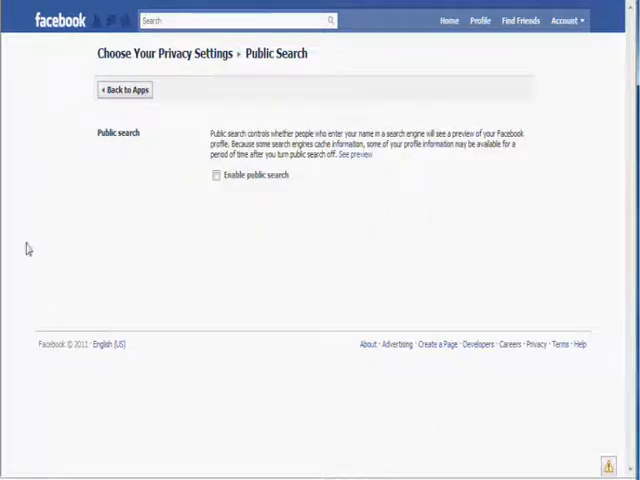
{"action": "left_click", "coordinate": [123, 89]}
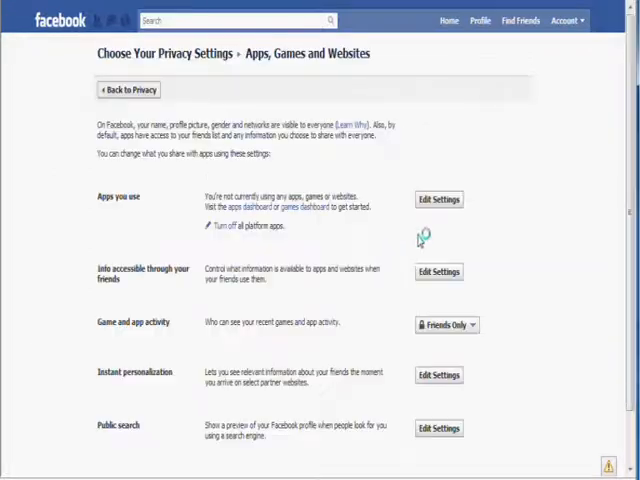
{"action": "scroll", "scroll_direction": "down", "scroll_amount": 3}
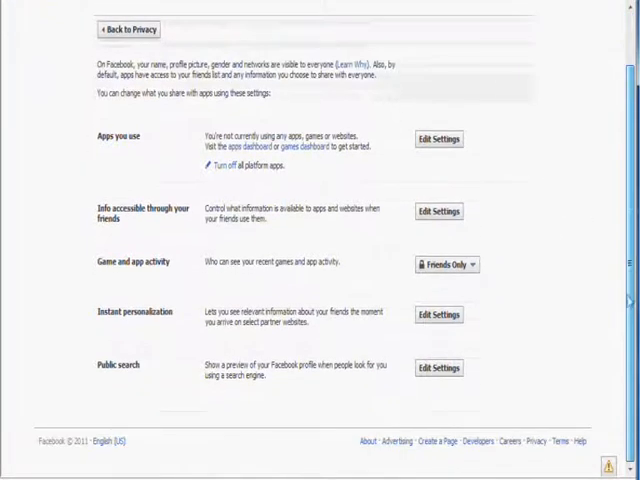